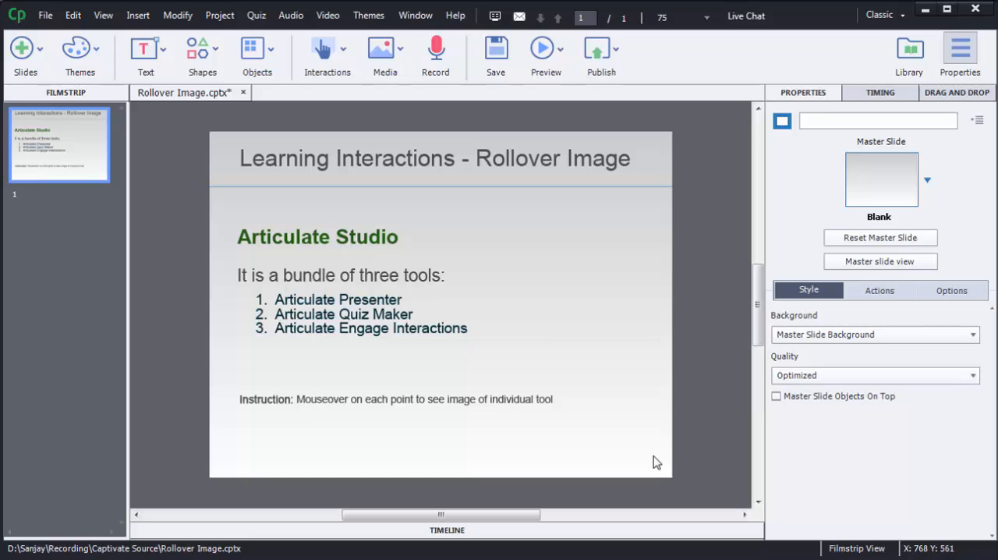
{"action": "mouse_move", "coordinate": [366, 358]}
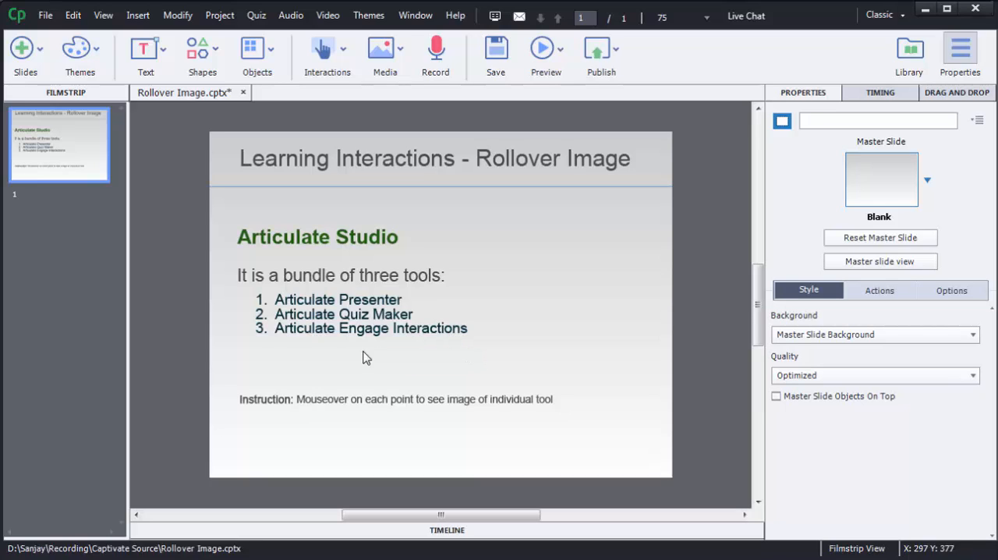
{"action": "mouse_move", "coordinate": [280, 322]}
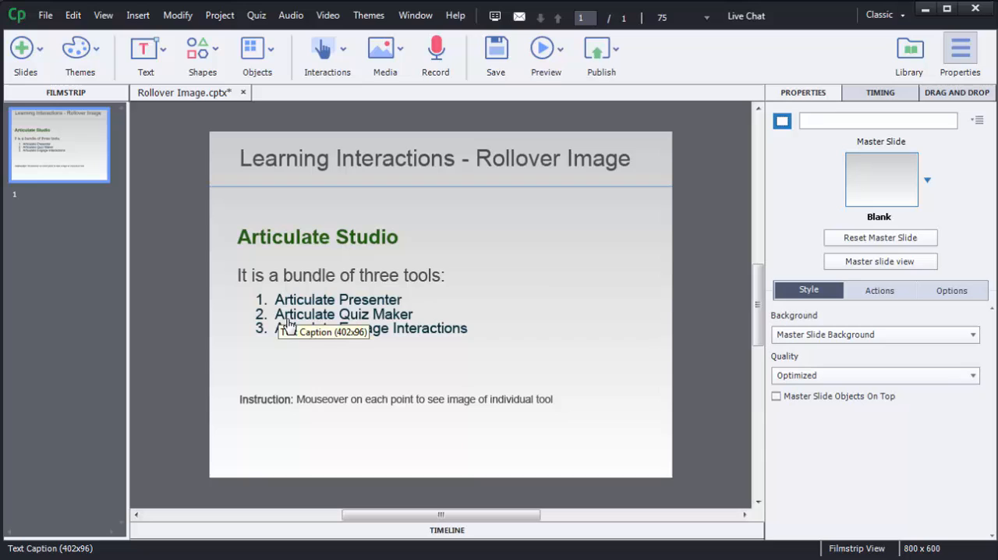
{"action": "mouse_move", "coordinate": [385, 345]}
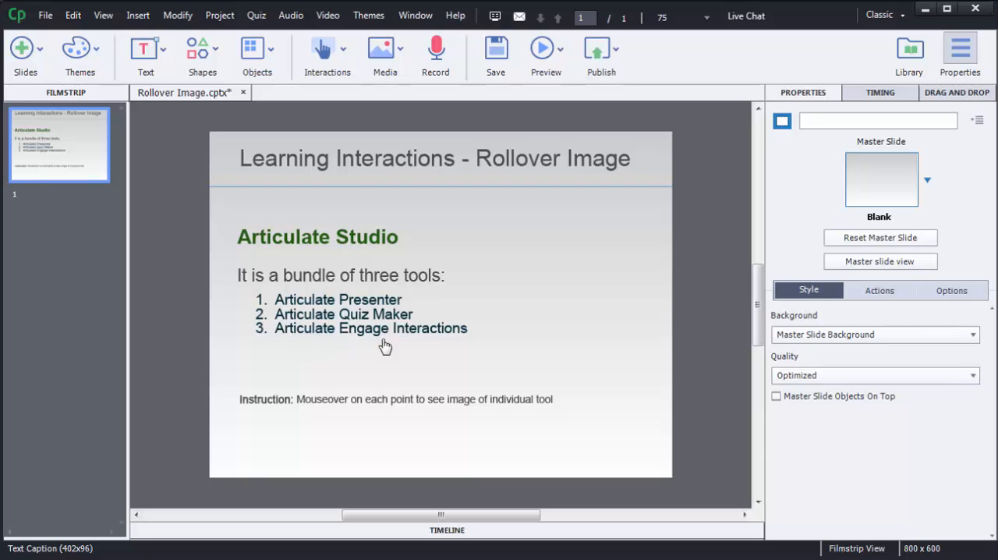
{"action": "mouse_move", "coordinate": [476, 350]}
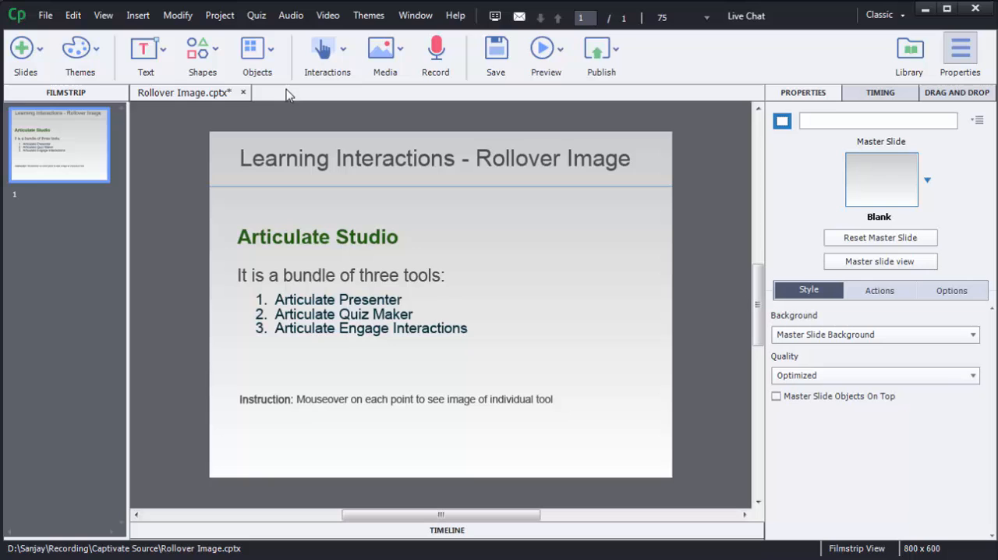
Start a new rollover image and select engage.jpg in the Open dialog
{"action": "left_click", "coordinate": [256, 50]}
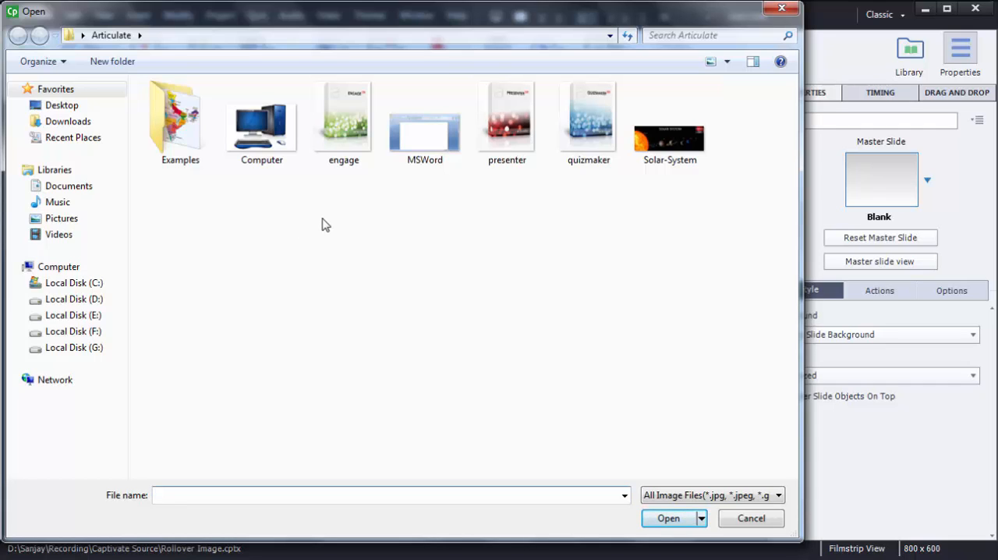
{"action": "left_click", "coordinate": [344, 121]}
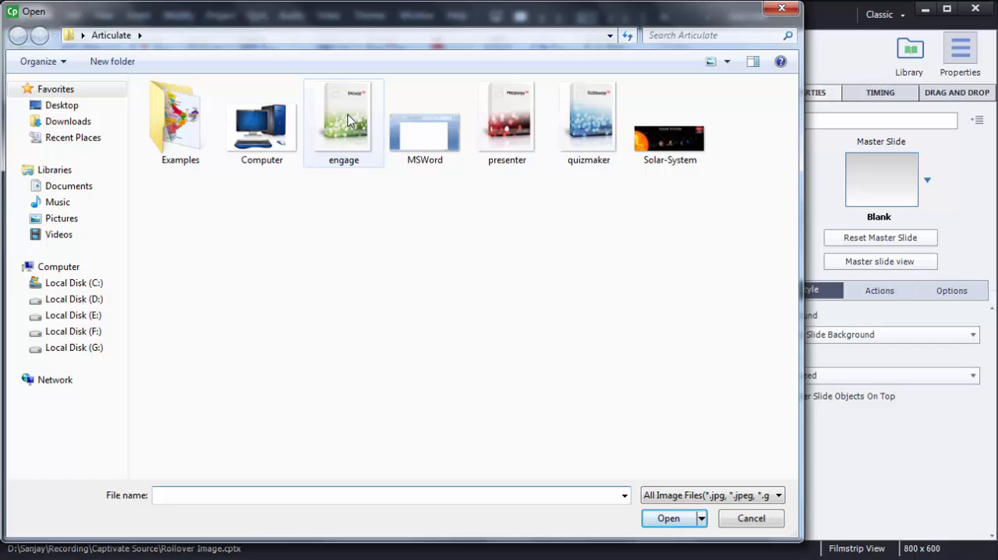
{"action": "mouse_move", "coordinate": [343, 121]}
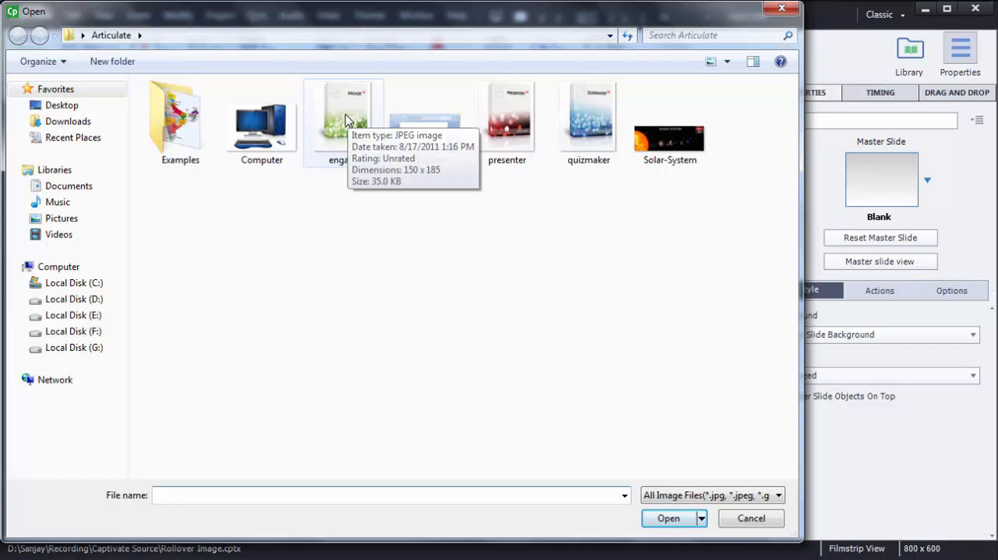
{"action": "left_click", "coordinate": [343, 121]}
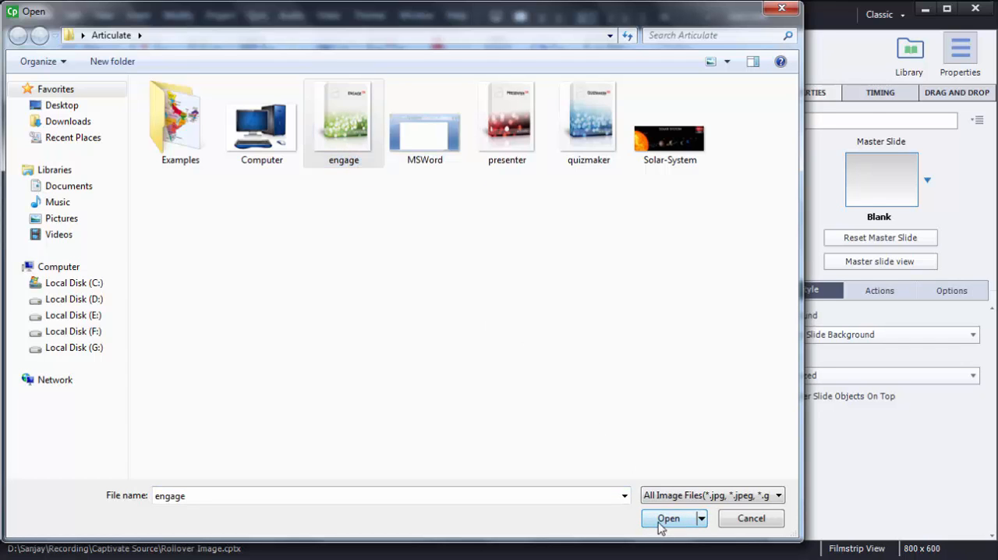
Insert engage.jpg as a rollover image on the slide
{"action": "left_click", "coordinate": [668, 517]}
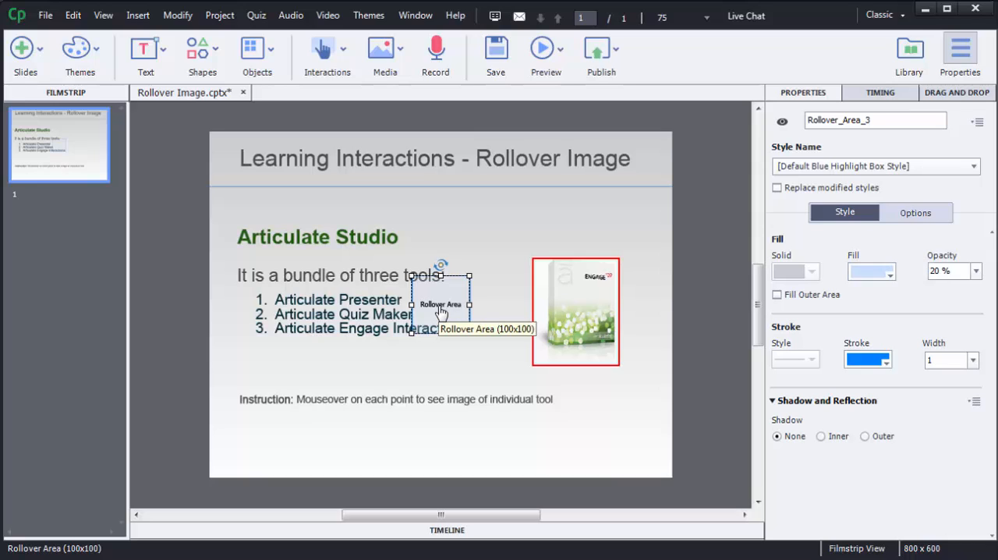
{"action": "mouse_move", "coordinate": [591, 313]}
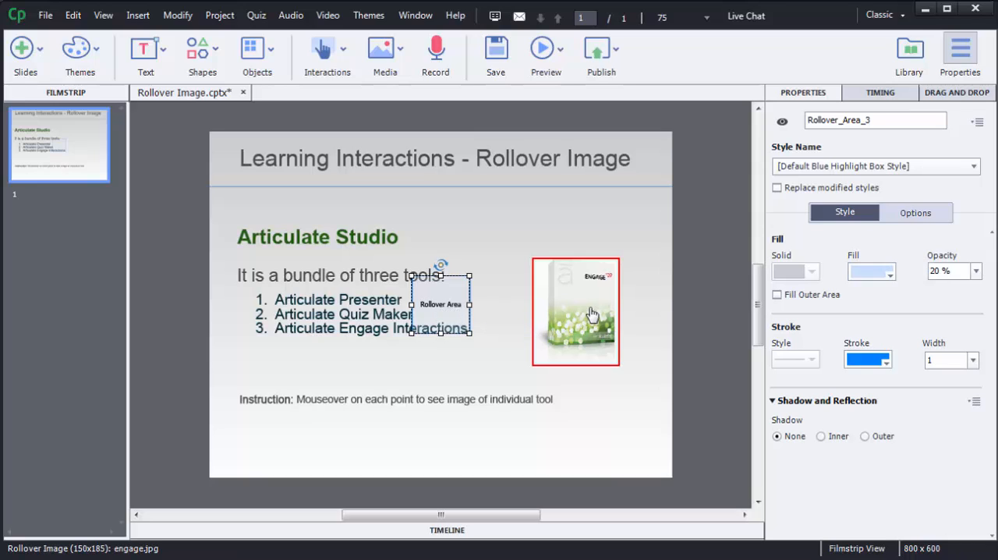
{"action": "mouse_move", "coordinate": [563, 303]}
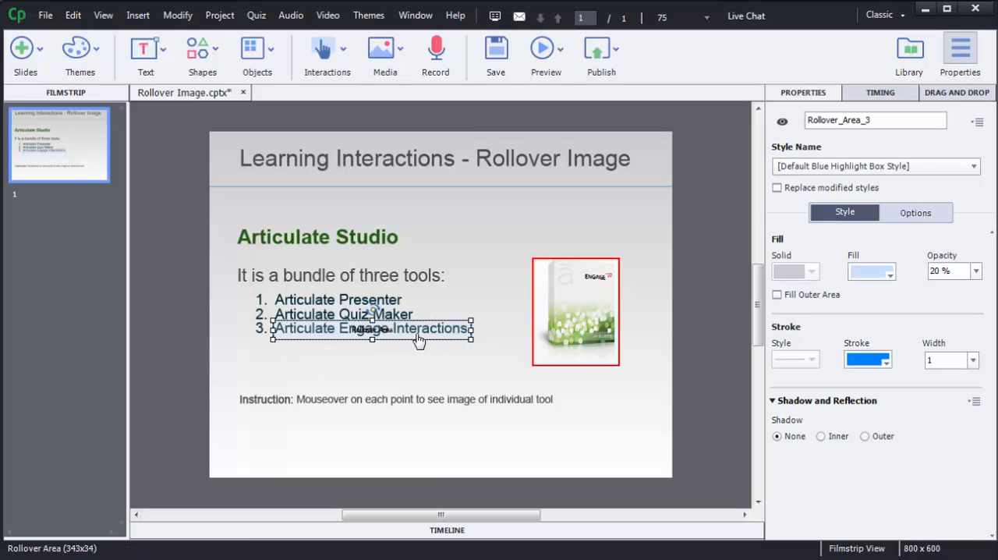
{"action": "mouse_move", "coordinate": [569, 300]}
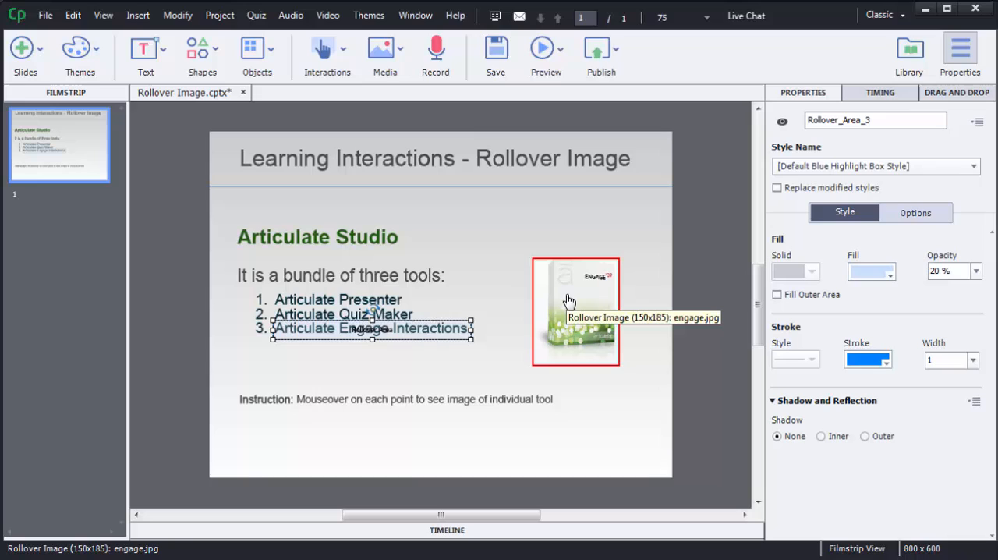
{"action": "mouse_move", "coordinate": [561, 301]}
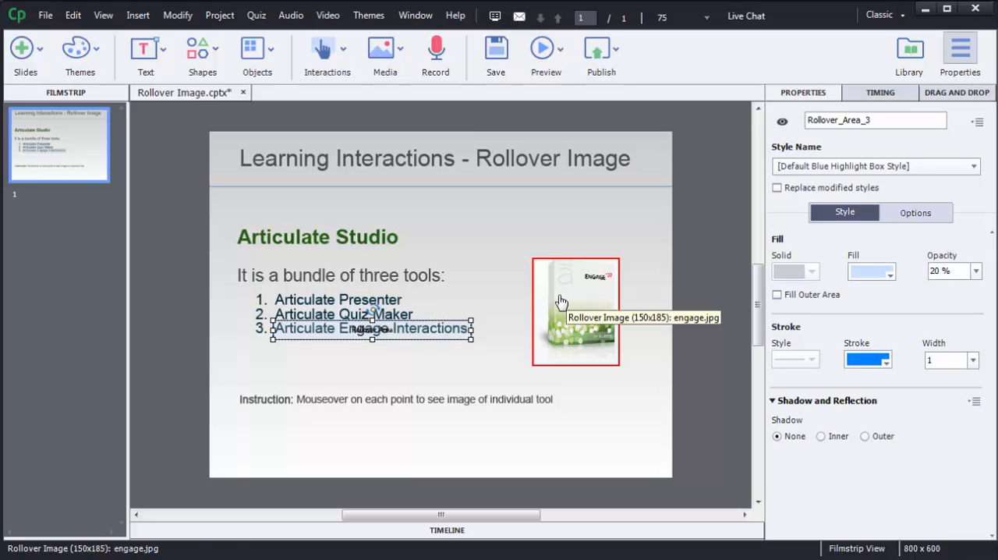
{"action": "mouse_move", "coordinate": [354, 325]}
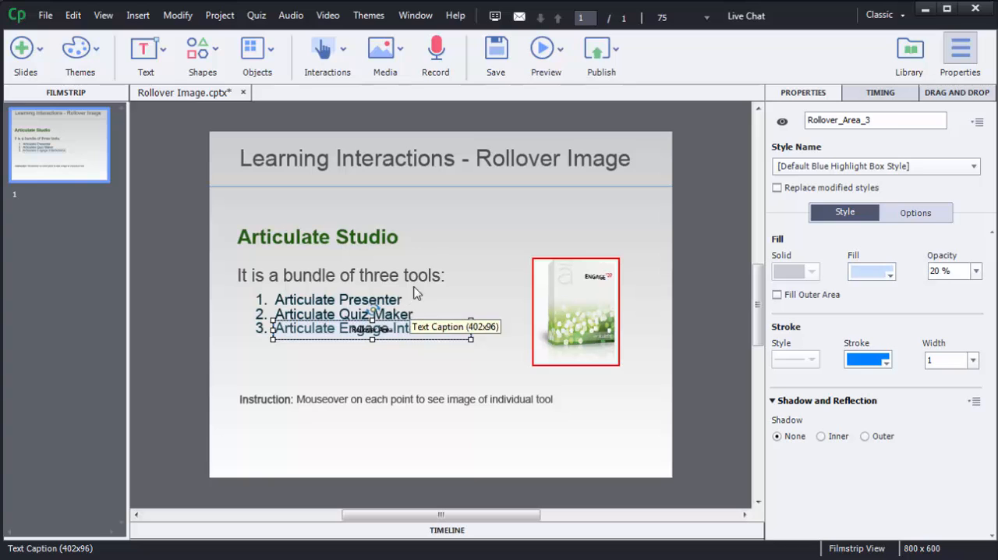
Insert presenter.jpg as a rollover image and drag it onto the engage image's position
{"action": "left_click", "coordinate": [257, 50]}
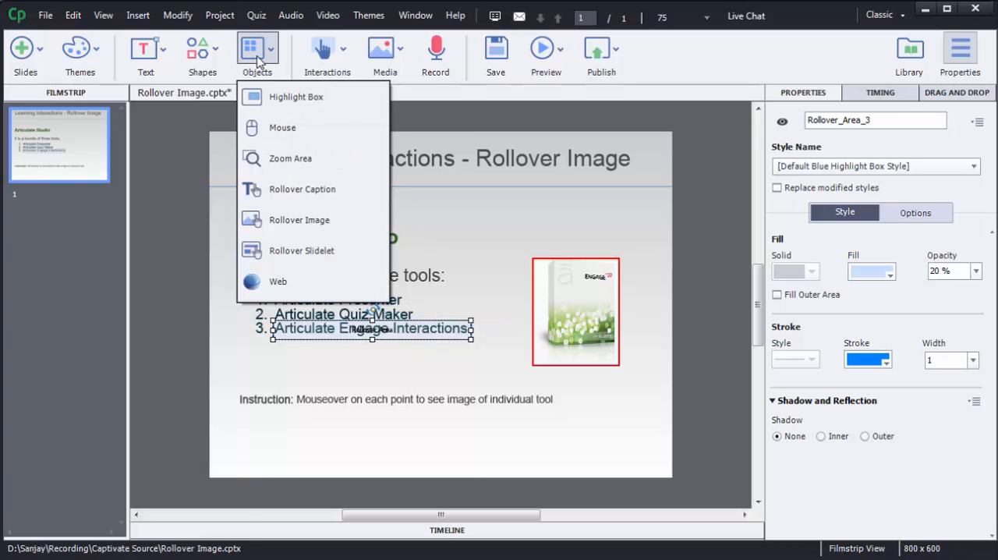
{"action": "left_click", "coordinate": [298, 219]}
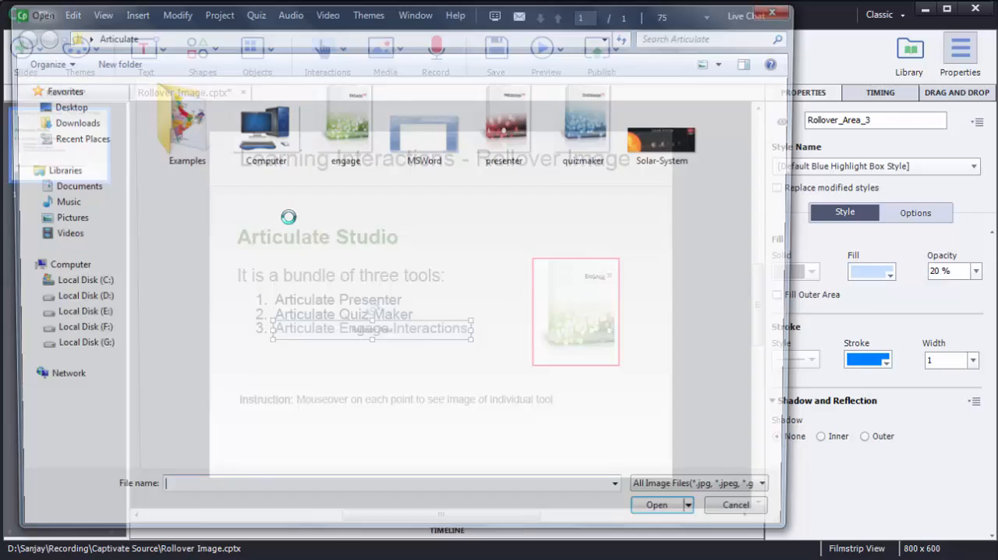
{"action": "left_click", "coordinate": [657, 505]}
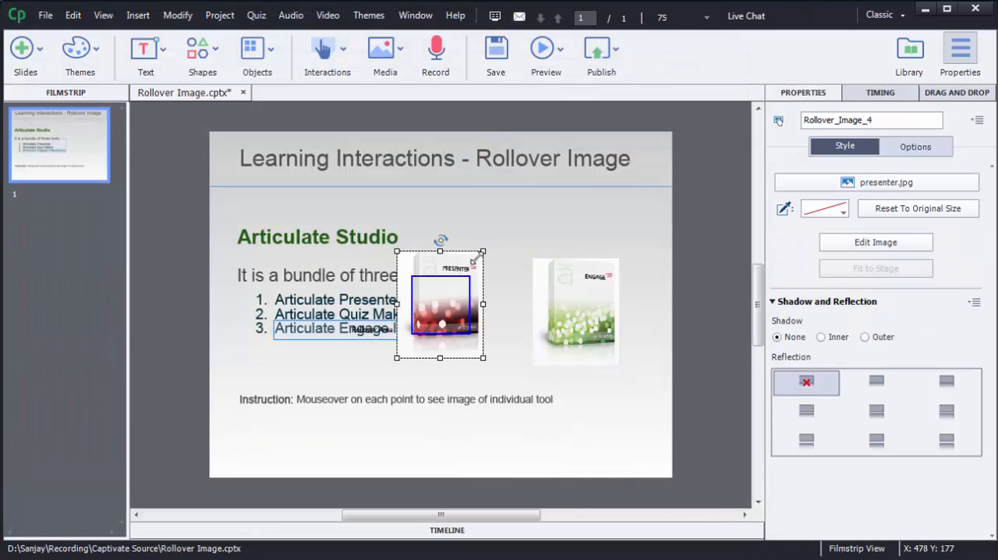
{"action": "left_click", "coordinate": [565, 308]}
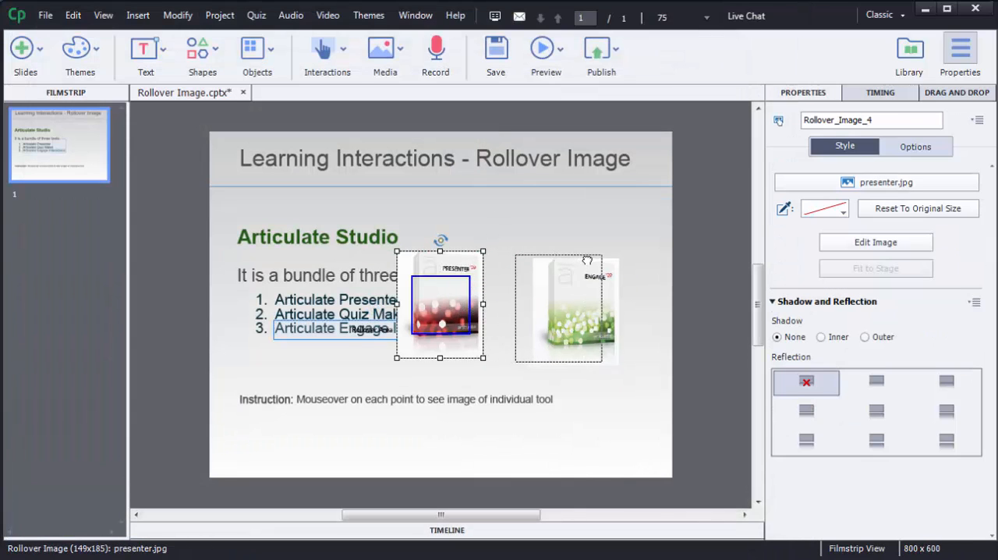
{"action": "left_click_drag", "start_coordinate": [440, 304], "coordinate": [577, 311]}
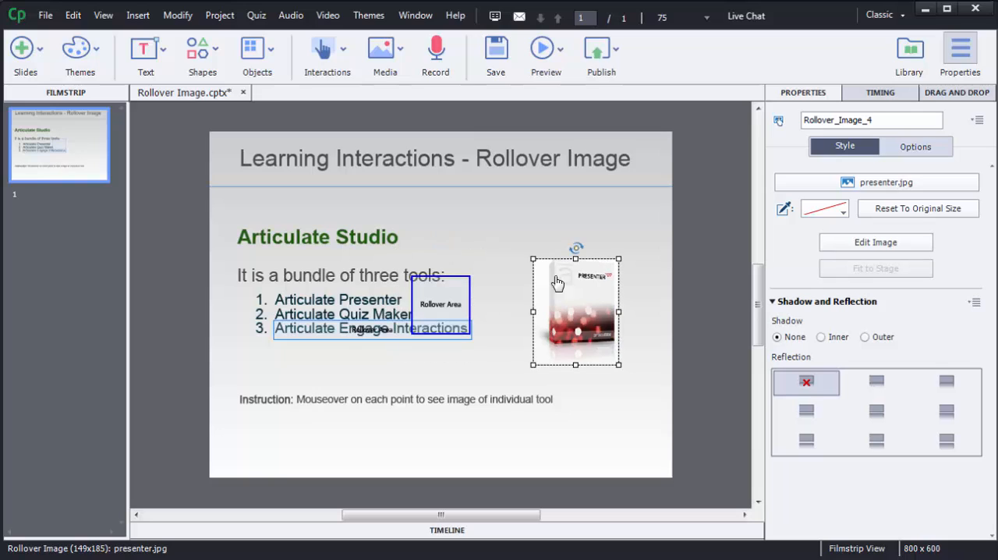
{"action": "mouse_move", "coordinate": [624, 247]}
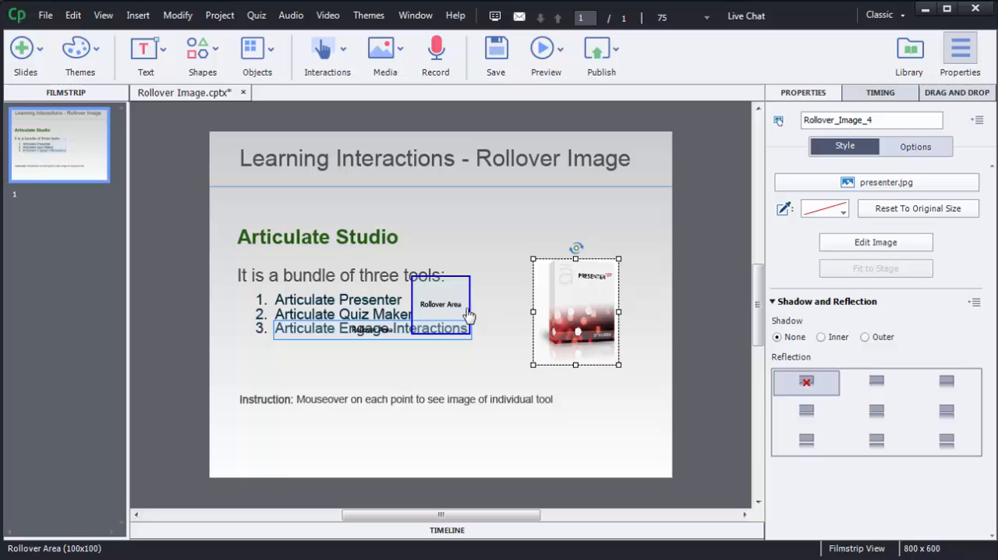
{"action": "mouse_move", "coordinate": [583, 300]}
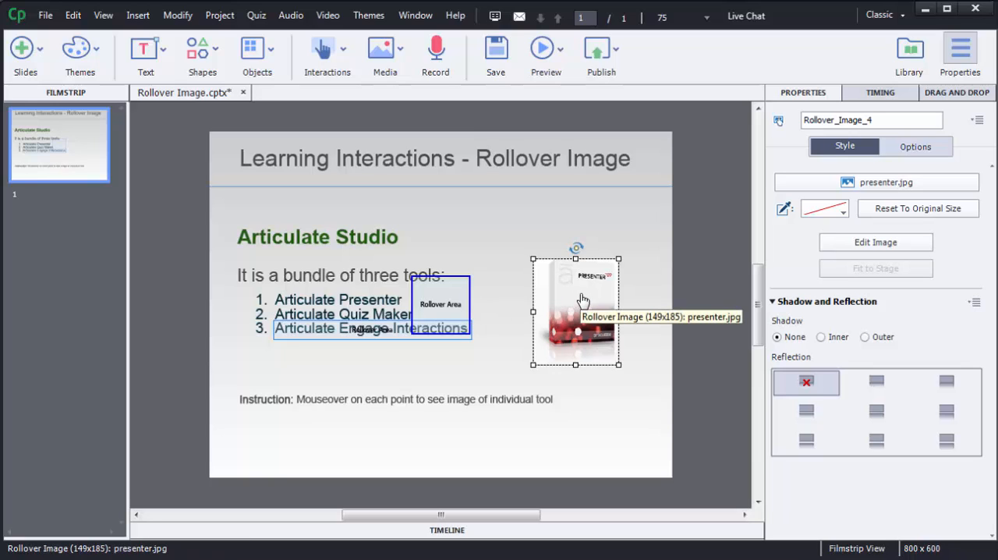
Move the presenter rollover area onto 'Articulate Presenter' and widen it to cover the line
{"action": "left_click", "coordinate": [439, 304]}
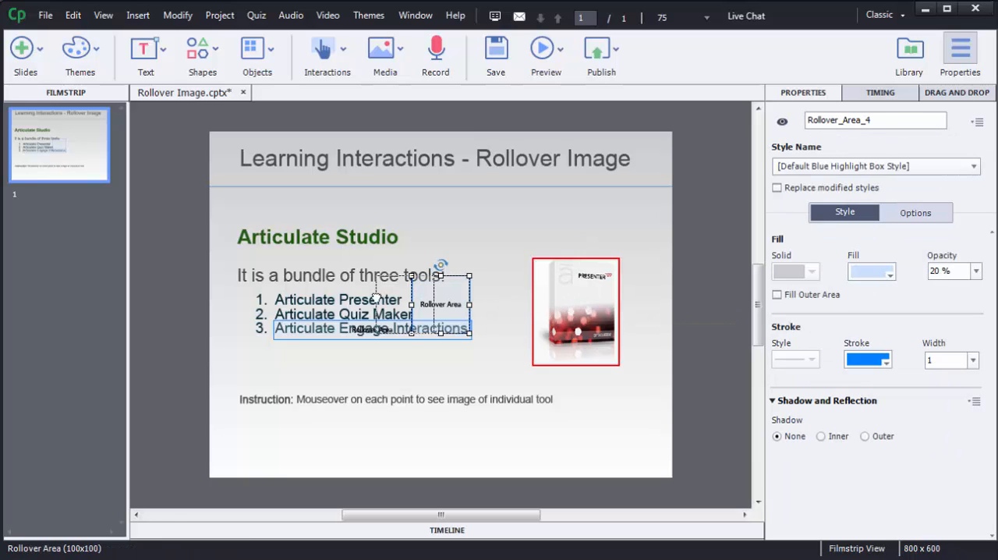
{"action": "left_click_drag", "start_coordinate": [440, 304], "coordinate": [302, 318]}
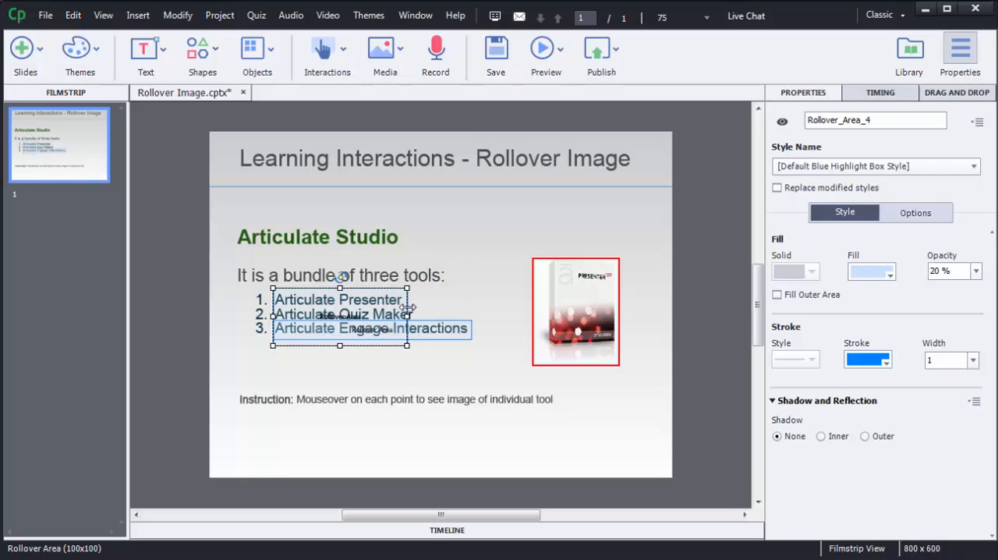
{"action": "left_click_drag", "start_coordinate": [409, 305], "coordinate": [471, 304]}
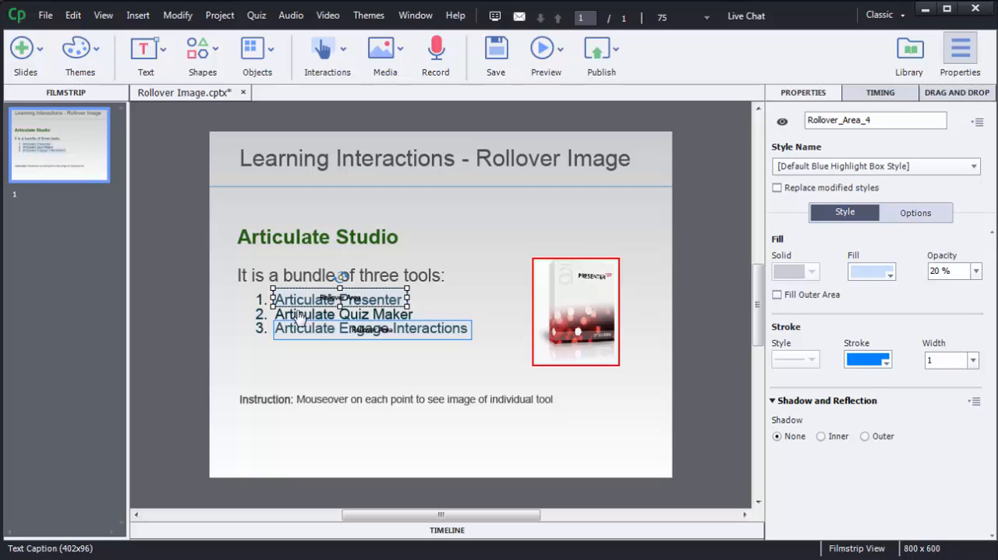
{"action": "mouse_move", "coordinate": [394, 312]}
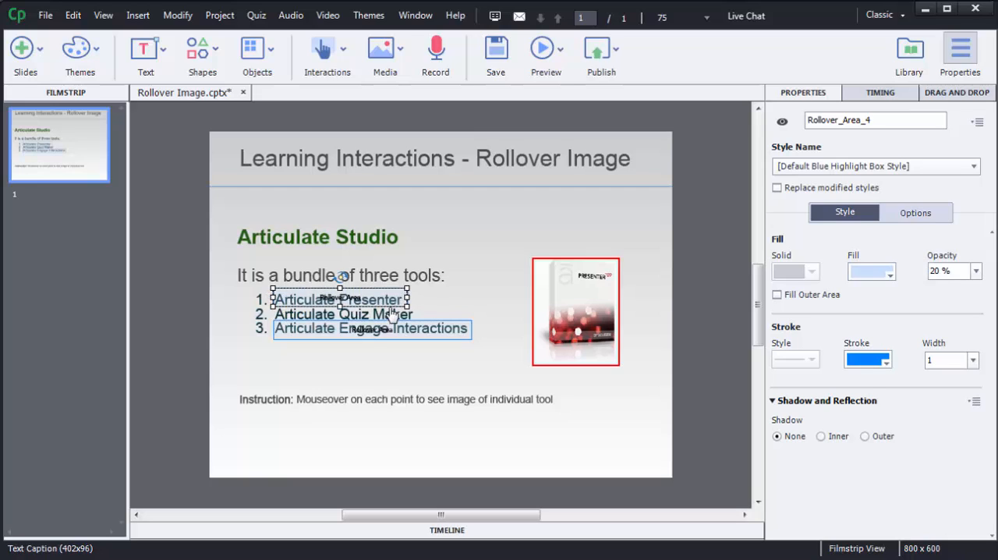
{"action": "mouse_move", "coordinate": [560, 343]}
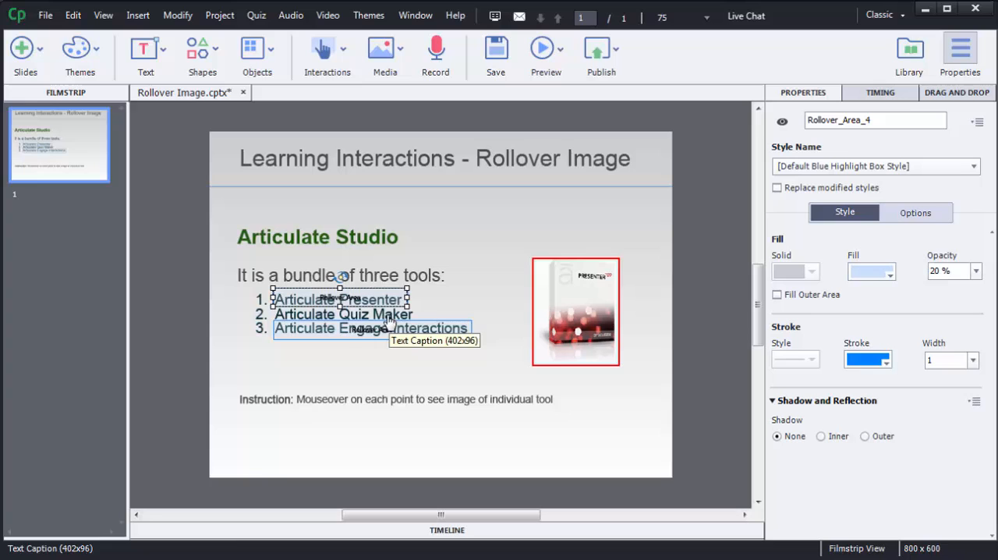
Insert quizmaker as a rollover image and drag its area over 'Articulate Quiz Maker'
{"action": "left_click", "coordinate": [256, 55]}
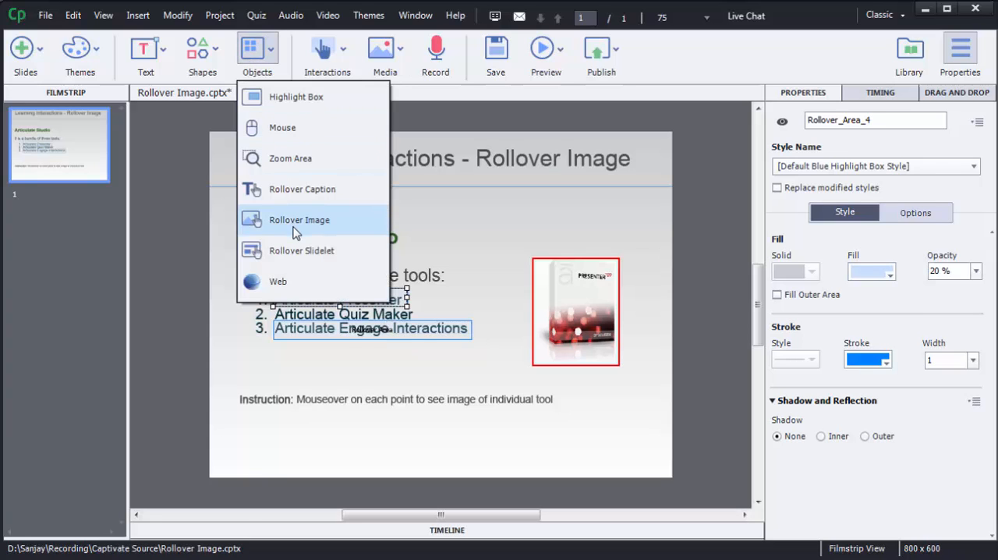
{"action": "left_click", "coordinate": [299, 220]}
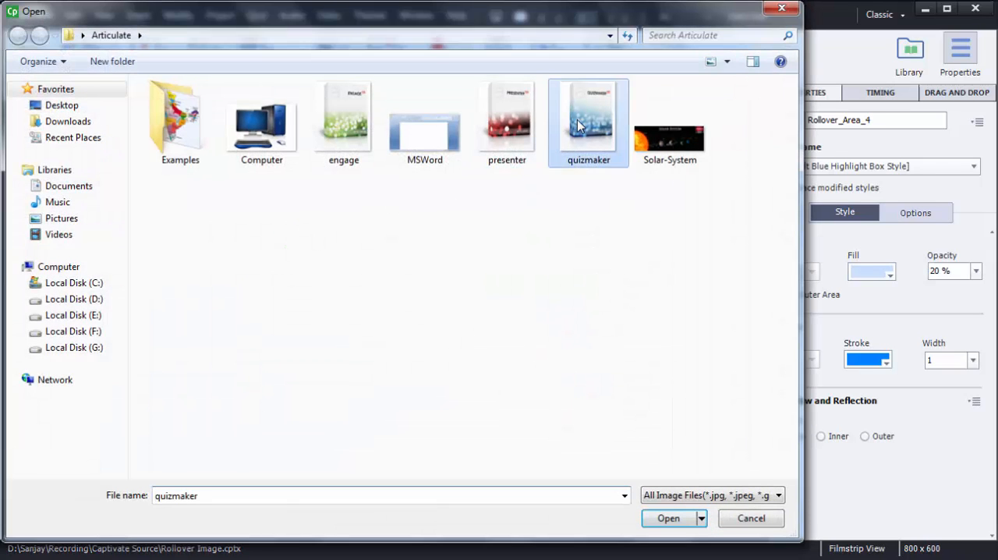
{"action": "left_click", "coordinate": [667, 517]}
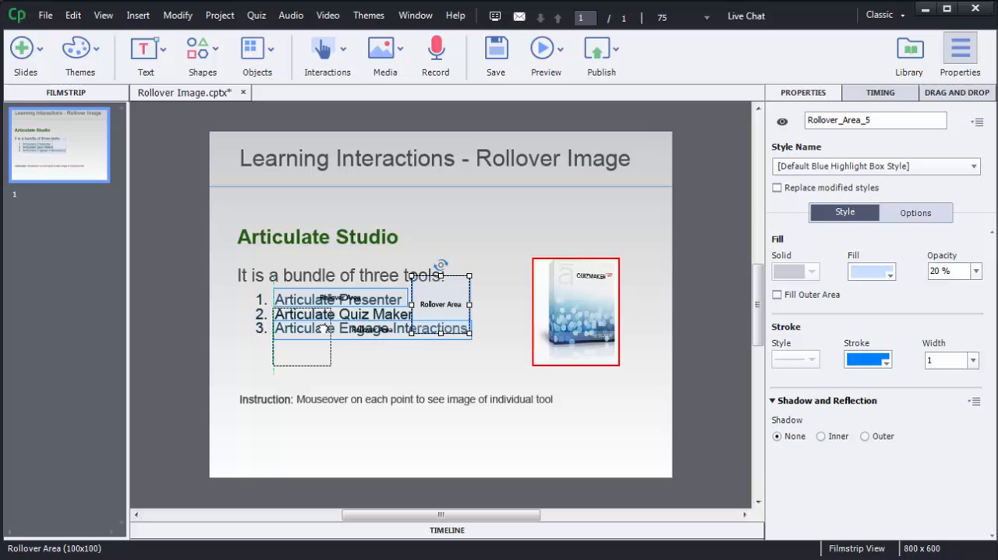
{"action": "left_click_drag", "start_coordinate": [440, 304], "coordinate": [347, 337]}
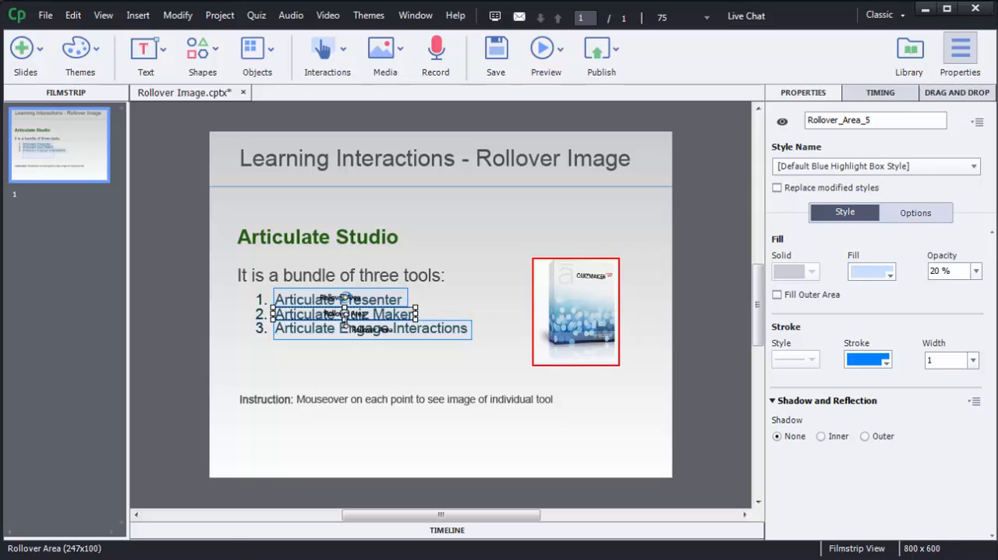
{"action": "mouse_move", "coordinate": [383, 360]}
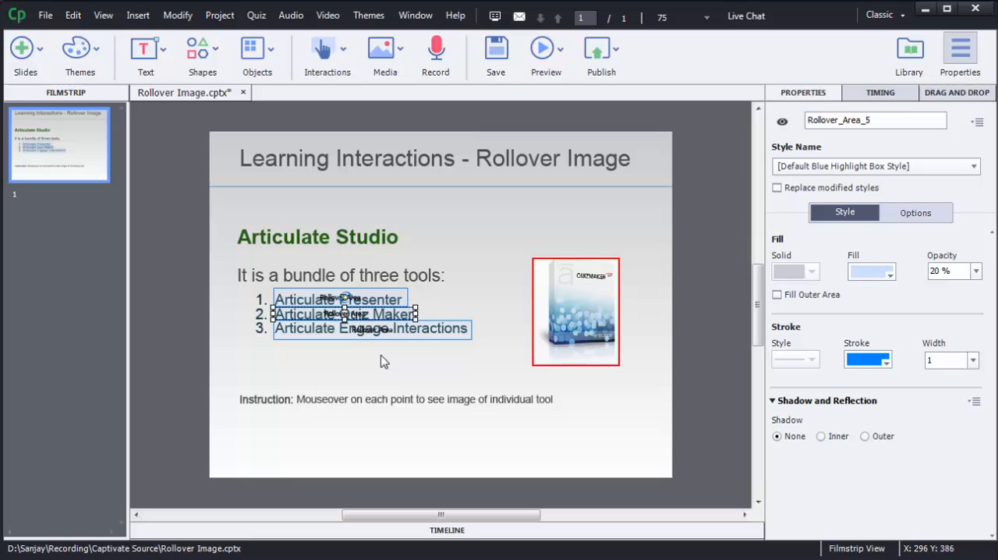
{"action": "mouse_move", "coordinate": [383, 358]}
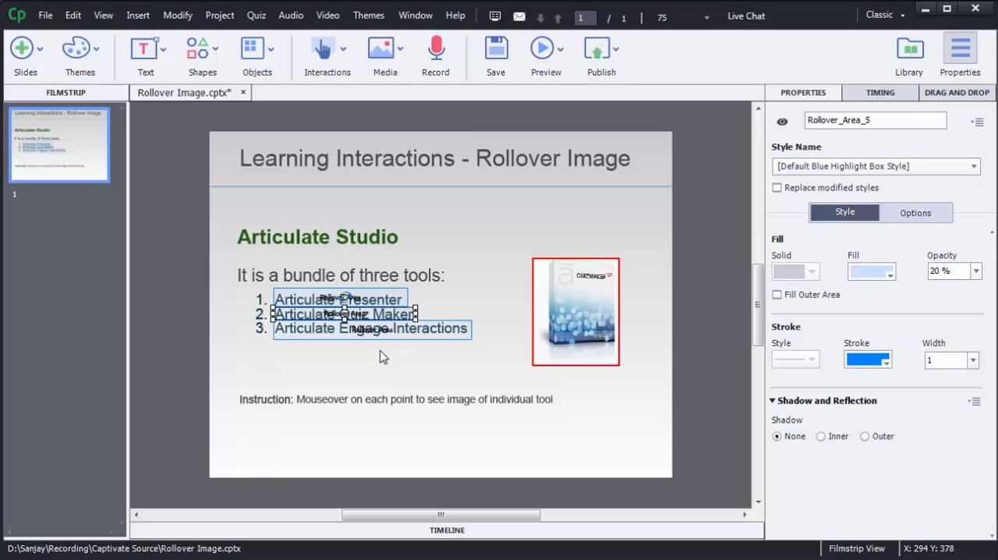
Set 0% fill opacity and 0 stroke width on the Presenter, Quiz Maker and Engage rollover areas
{"action": "left_click", "coordinate": [339, 289]}
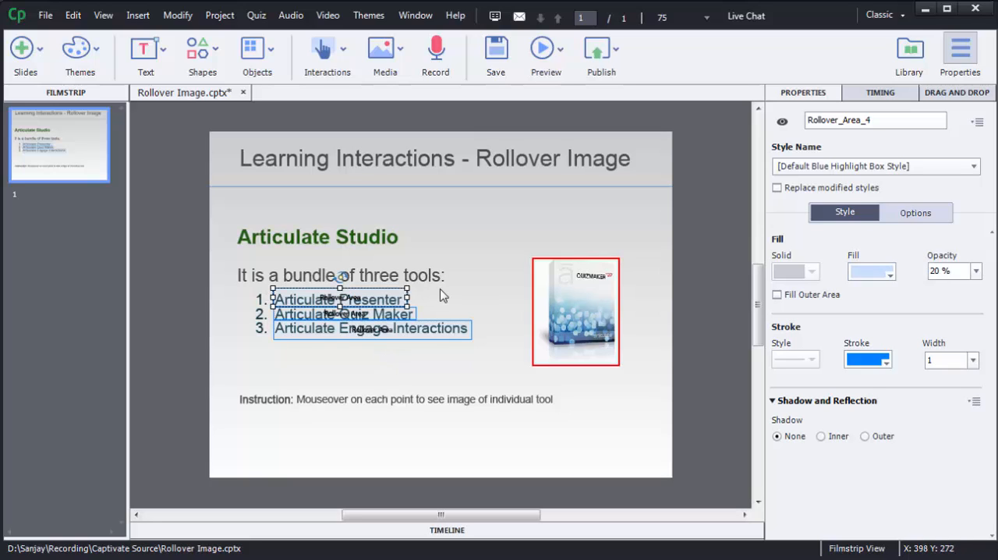
{"action": "mouse_move", "coordinate": [362, 303]}
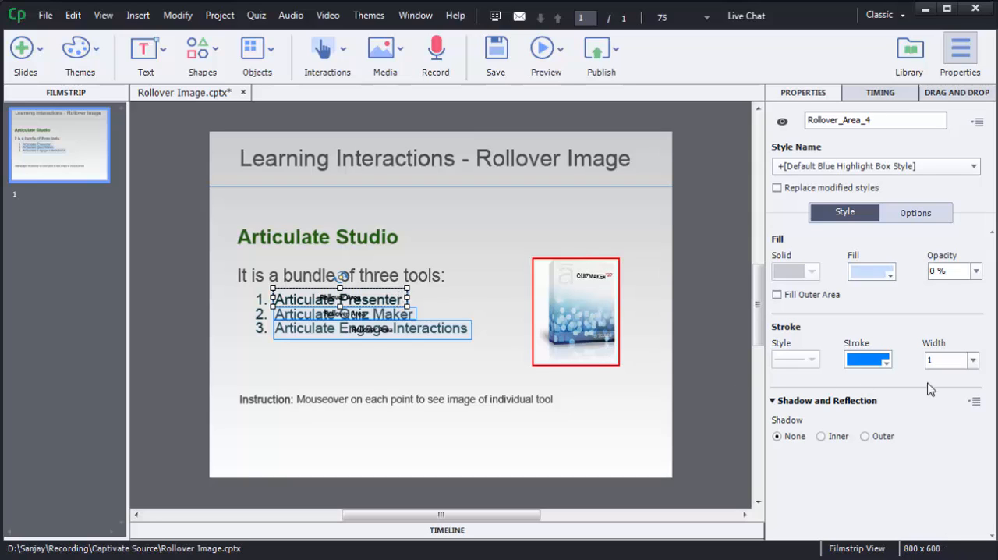
{"action": "left_click", "coordinate": [973, 359]}
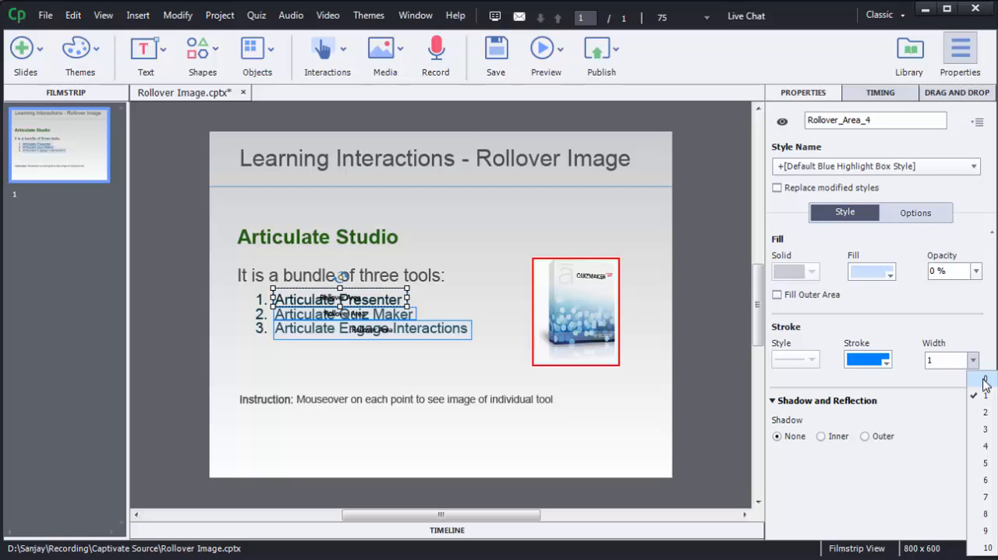
{"action": "left_click", "coordinate": [369, 313]}
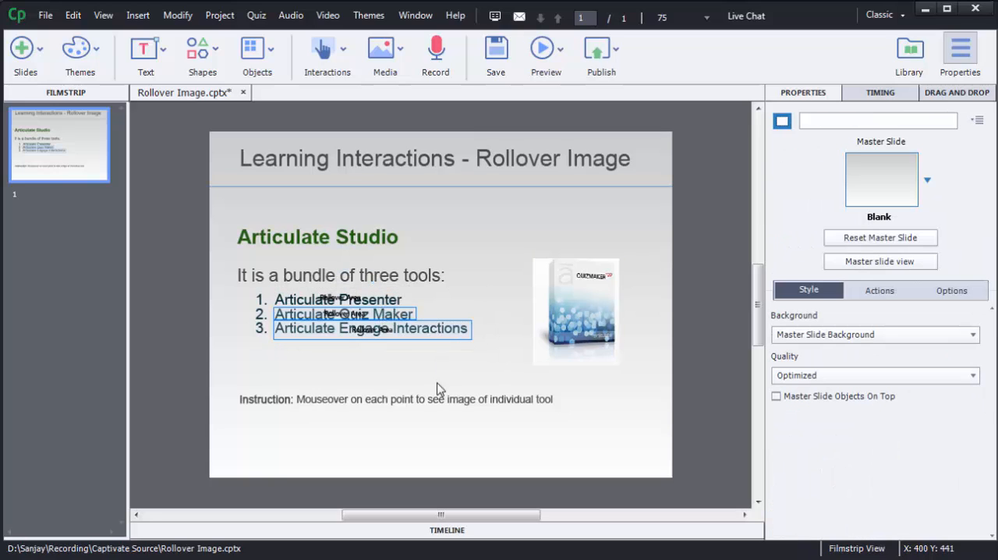
{"action": "mouse_move", "coordinate": [389, 313]}
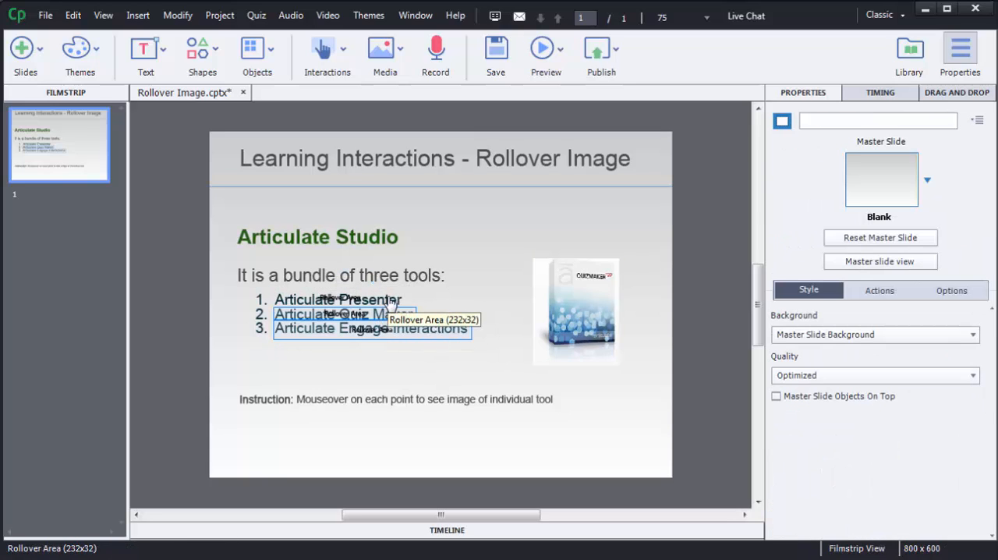
{"action": "left_click", "coordinate": [343, 313]}
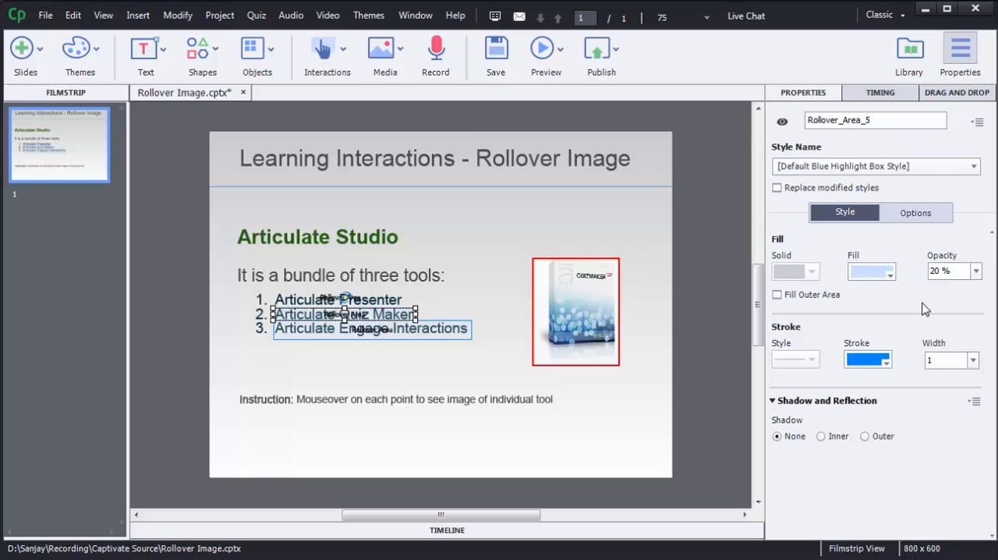
{"action": "left_click", "coordinate": [972, 359]}
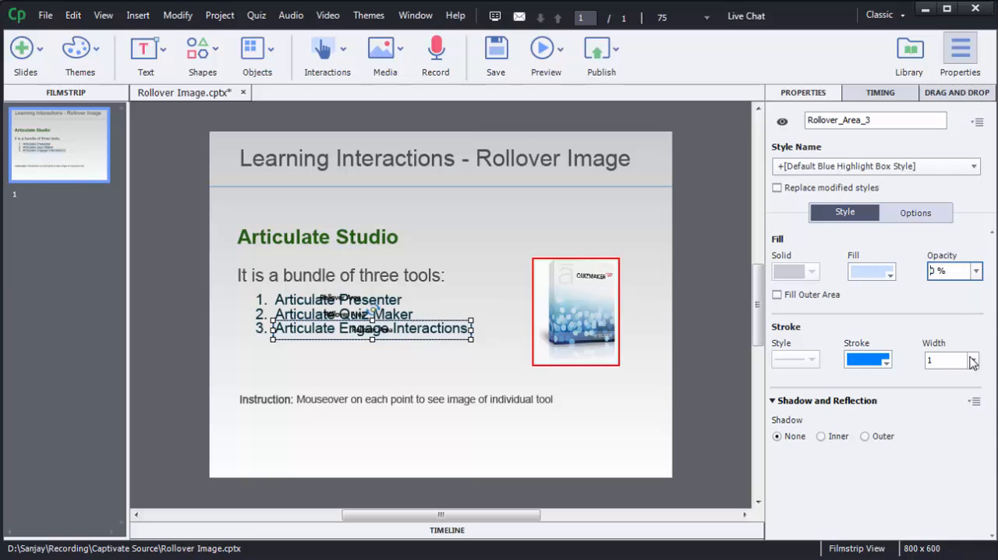
{"action": "left_click", "coordinate": [464, 367]}
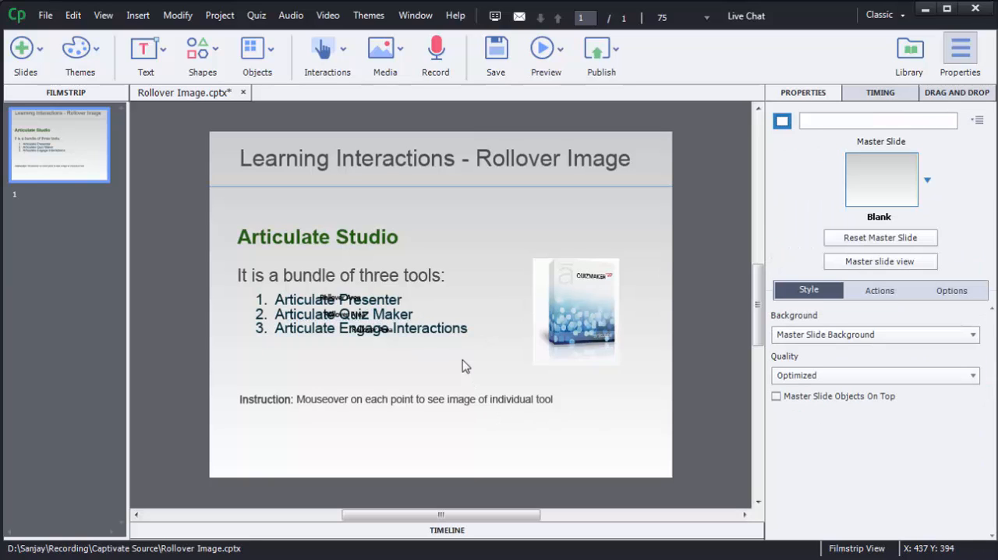
{"action": "mouse_move", "coordinate": [440, 366]}
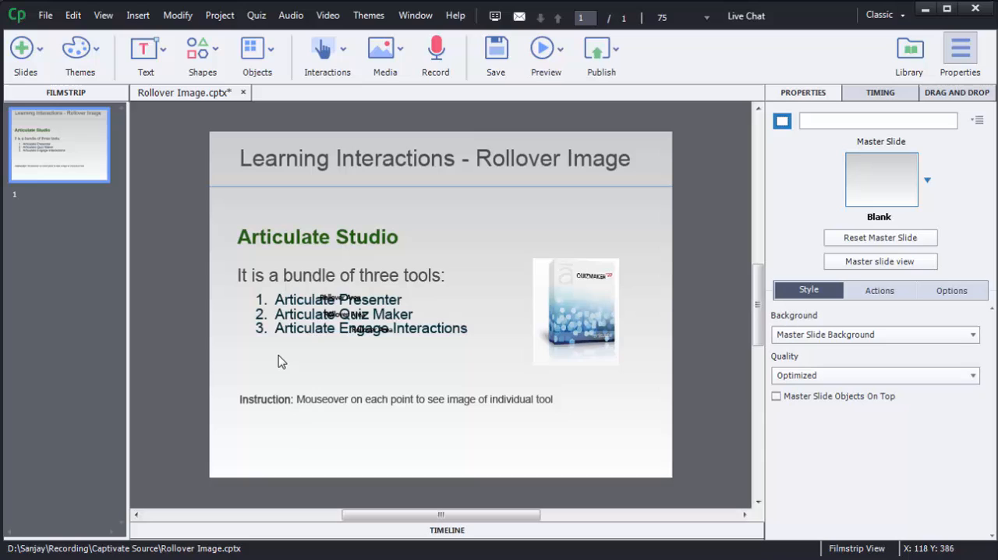
{"action": "mouse_move", "coordinate": [553, 71]}
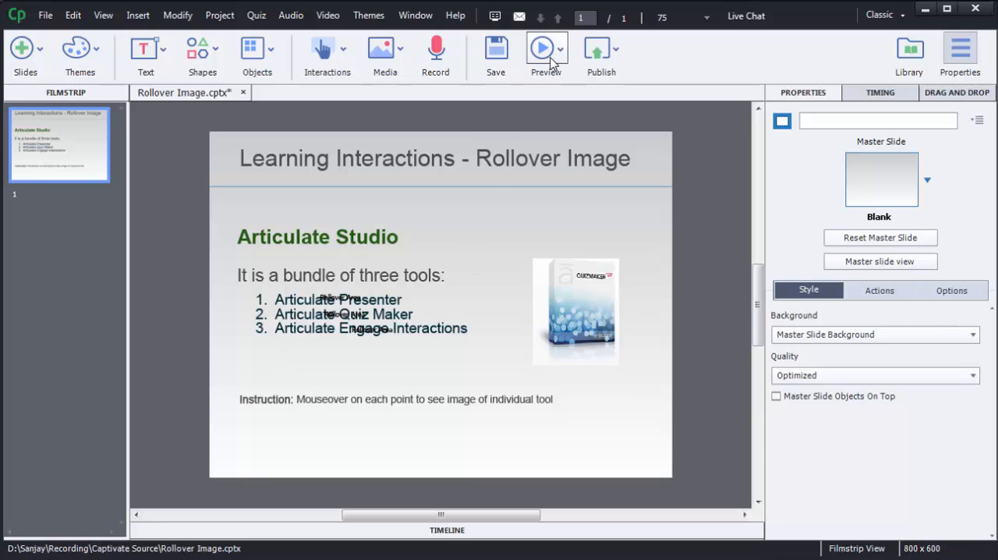
Preview the current slide with Play Slide
{"action": "left_click", "coordinate": [546, 55]}
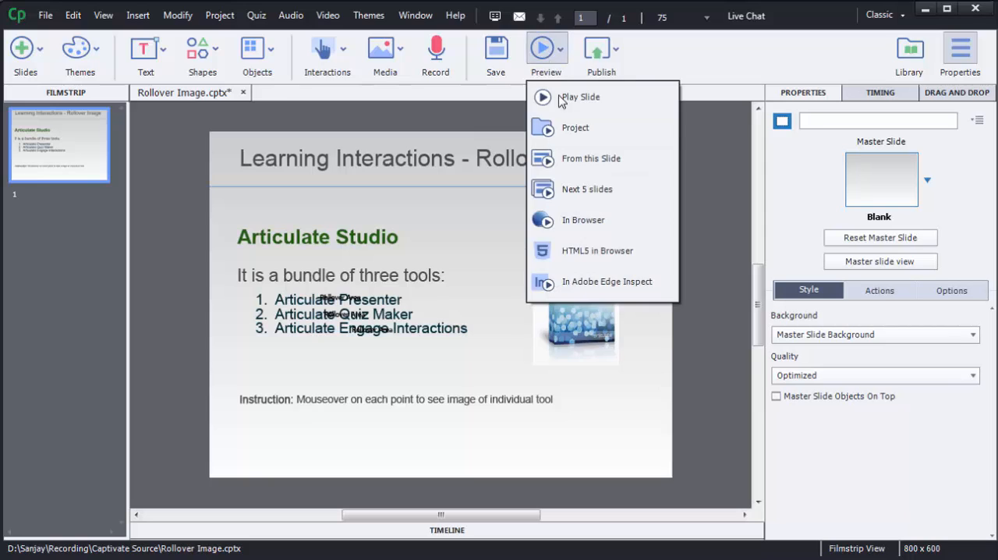
{"action": "left_click", "coordinate": [579, 97]}
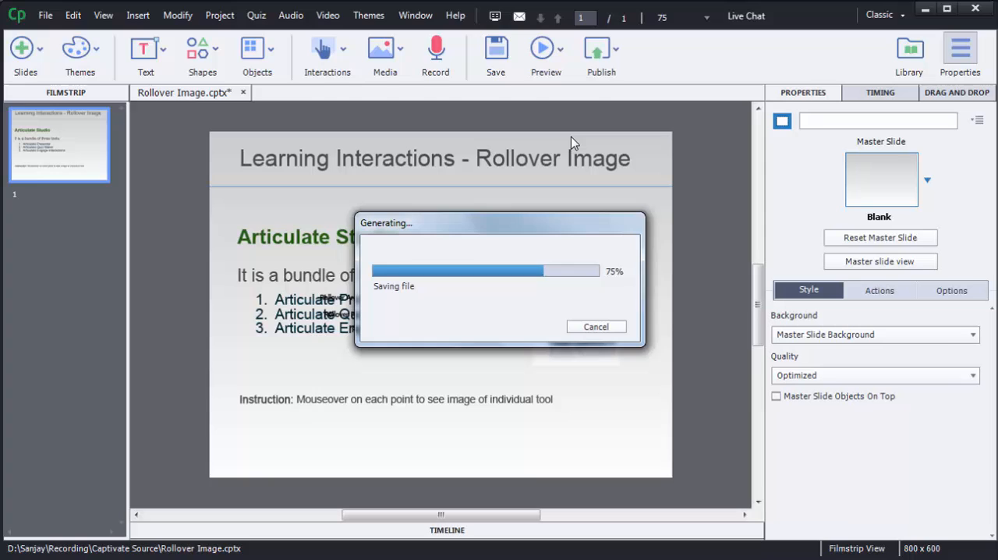
{"action": "left_click", "coordinate": [546, 49]}
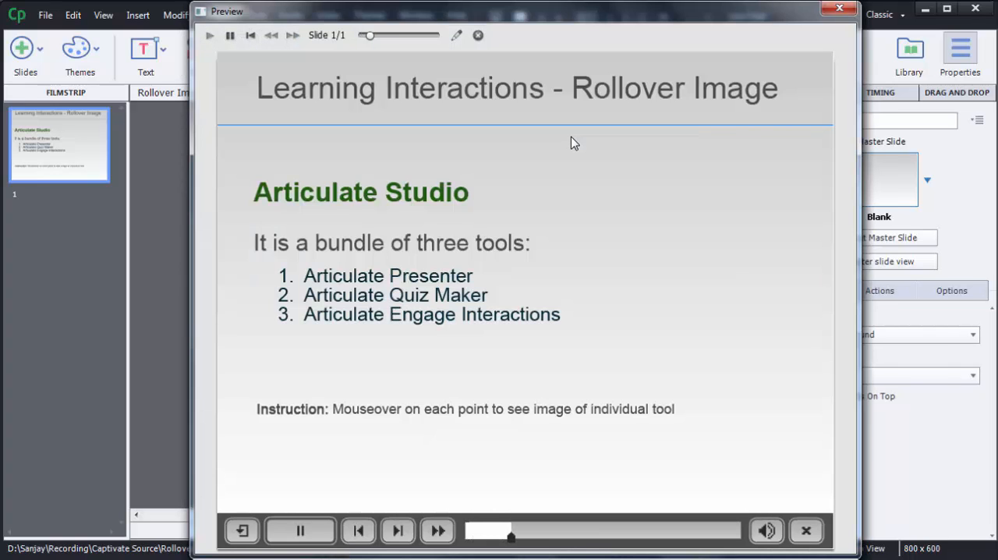
Pause the slide preview playback
{"action": "left_click", "coordinate": [300, 531]}
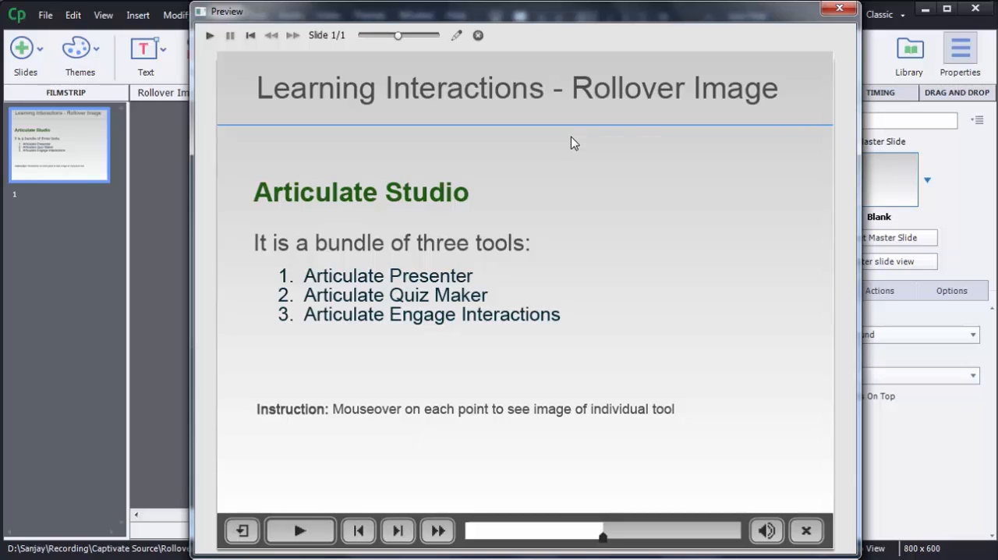
{"action": "mouse_move", "coordinate": [442, 277]}
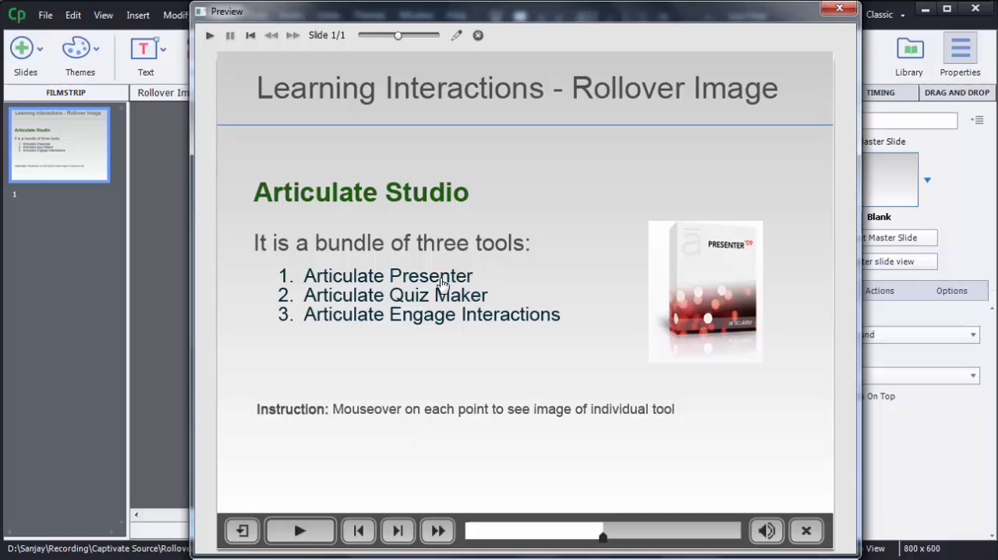
{"action": "mouse_move", "coordinate": [327, 283]}
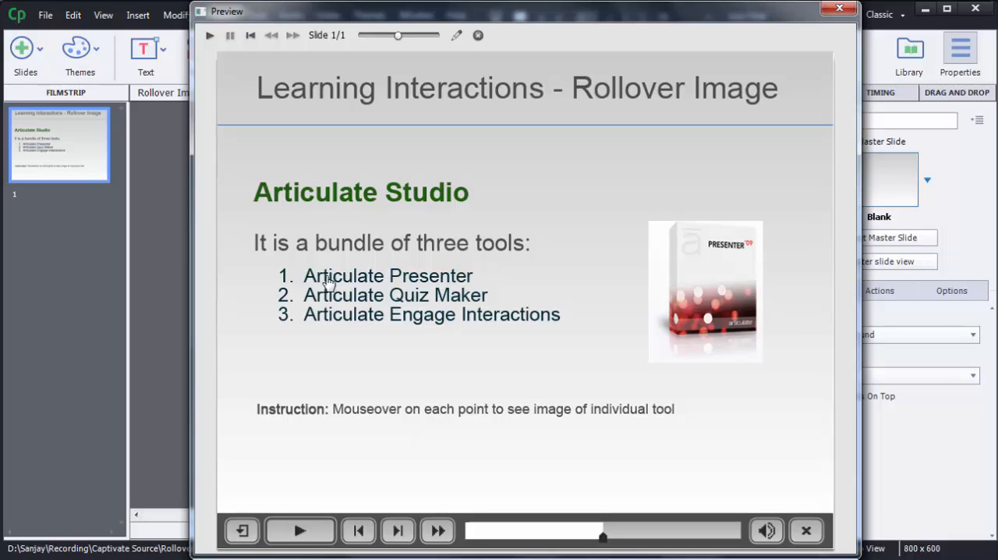
{"action": "mouse_move", "coordinate": [677, 250]}
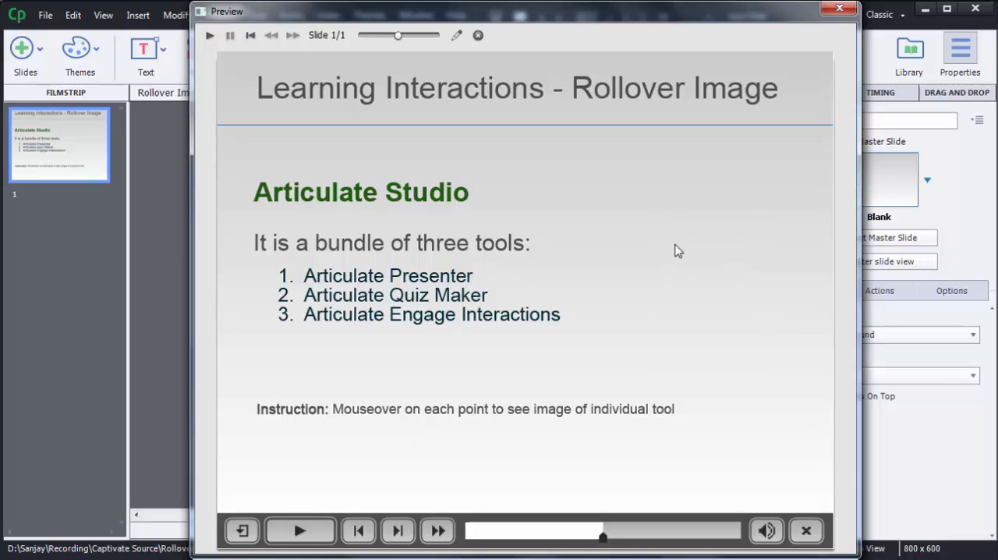
{"action": "mouse_move", "coordinate": [457, 314]}
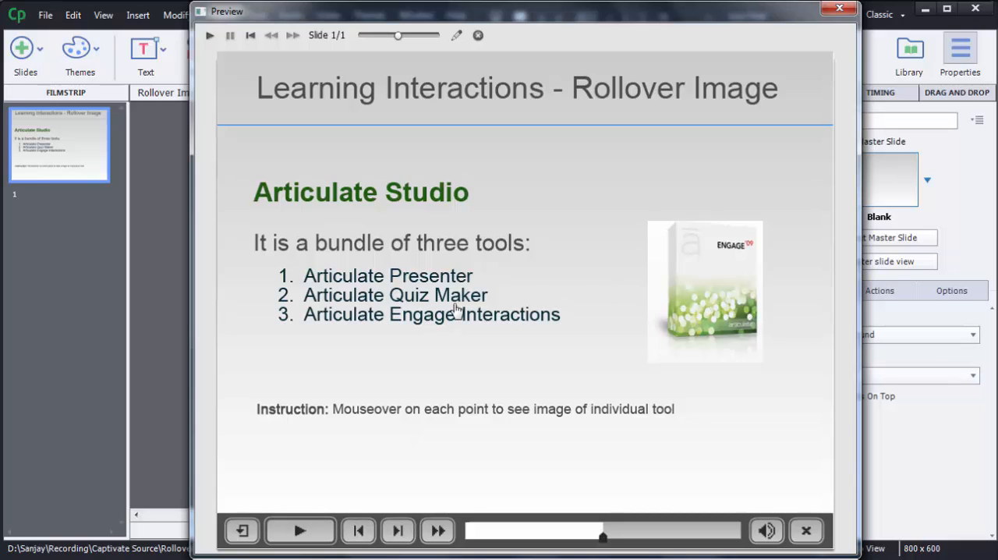
{"action": "mouse_move", "coordinate": [448, 314]}
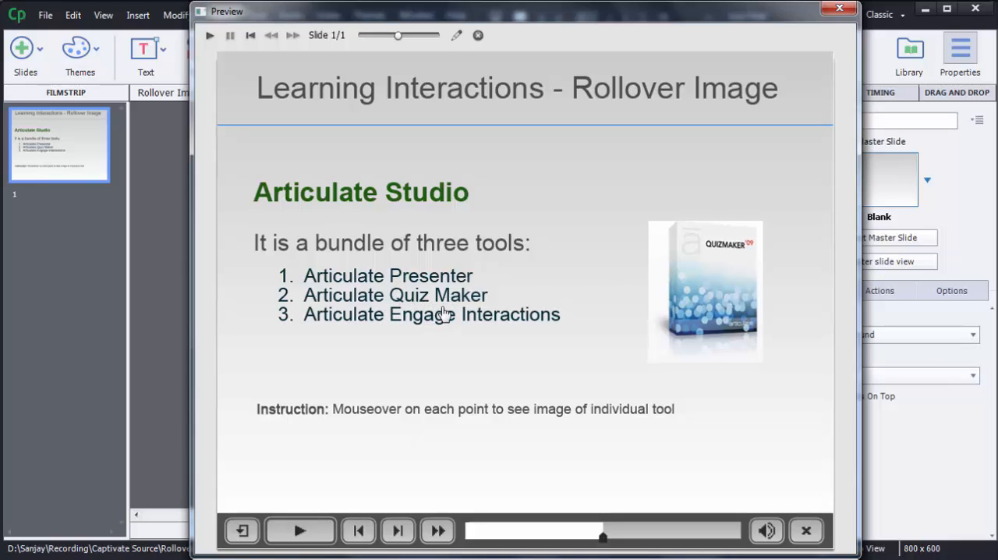
{"action": "mouse_move", "coordinate": [442, 314]}
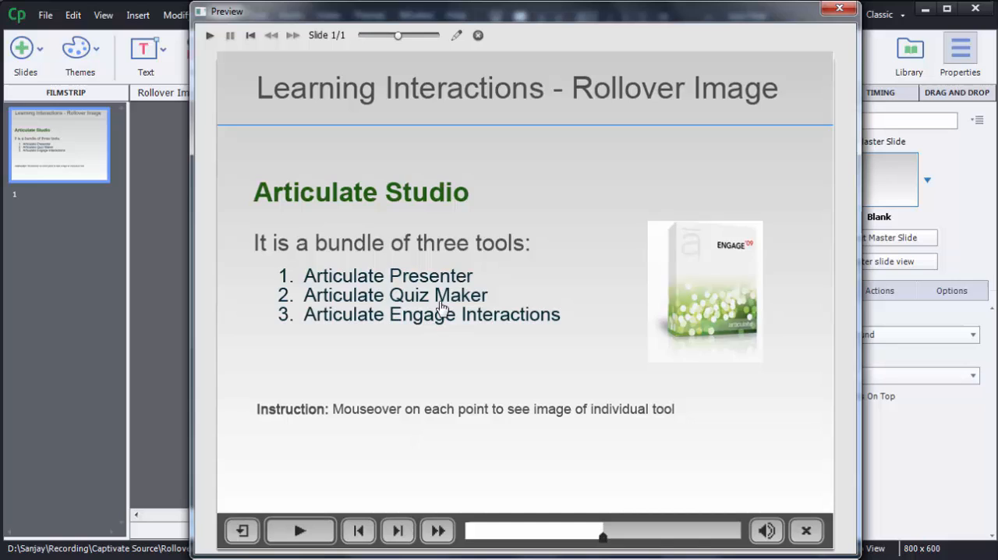
{"action": "mouse_move", "coordinate": [440, 322]}
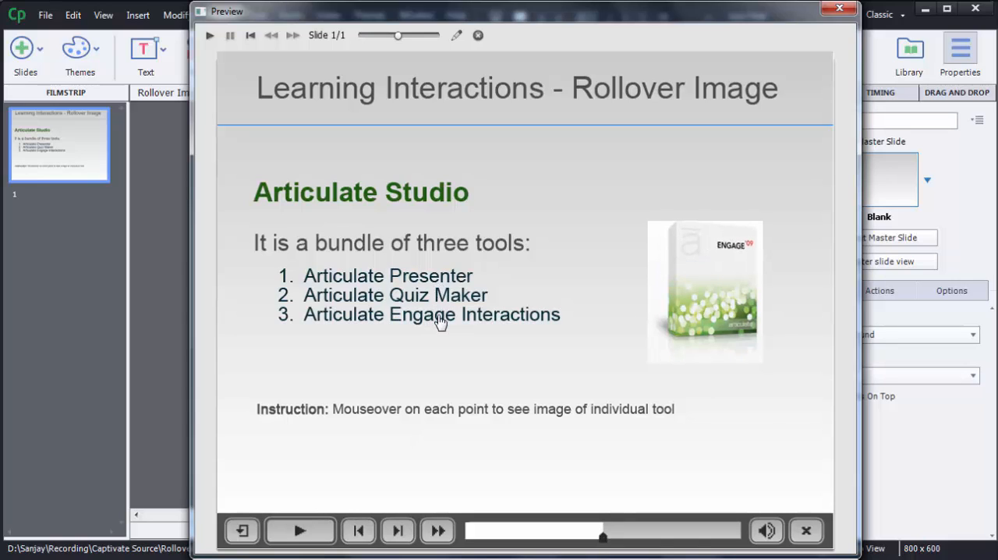
{"action": "mouse_move", "coordinate": [437, 281]}
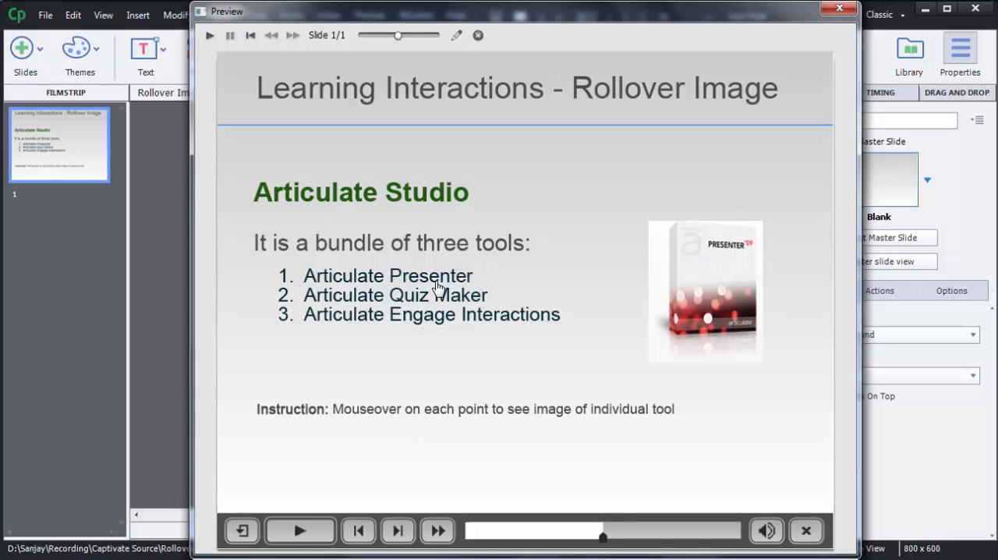